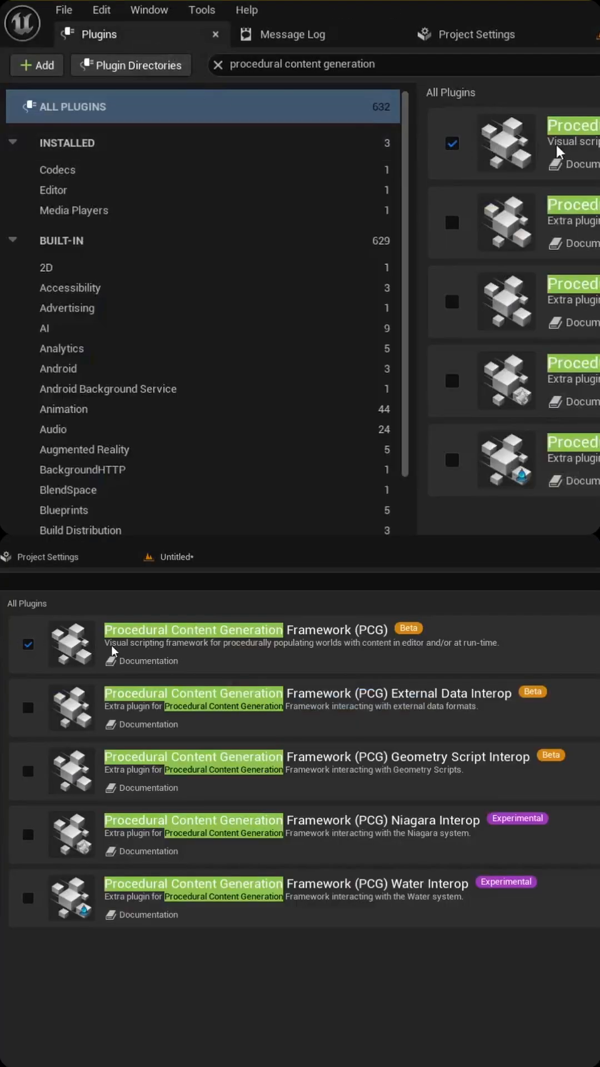
mouse_move(221, 641)
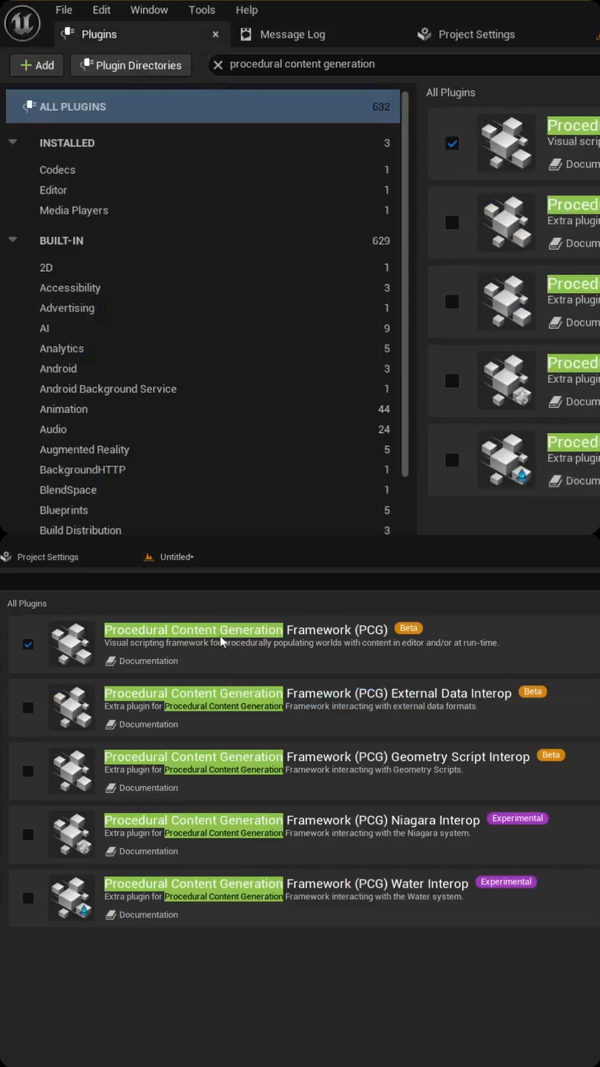
mouse_move(252, 621)
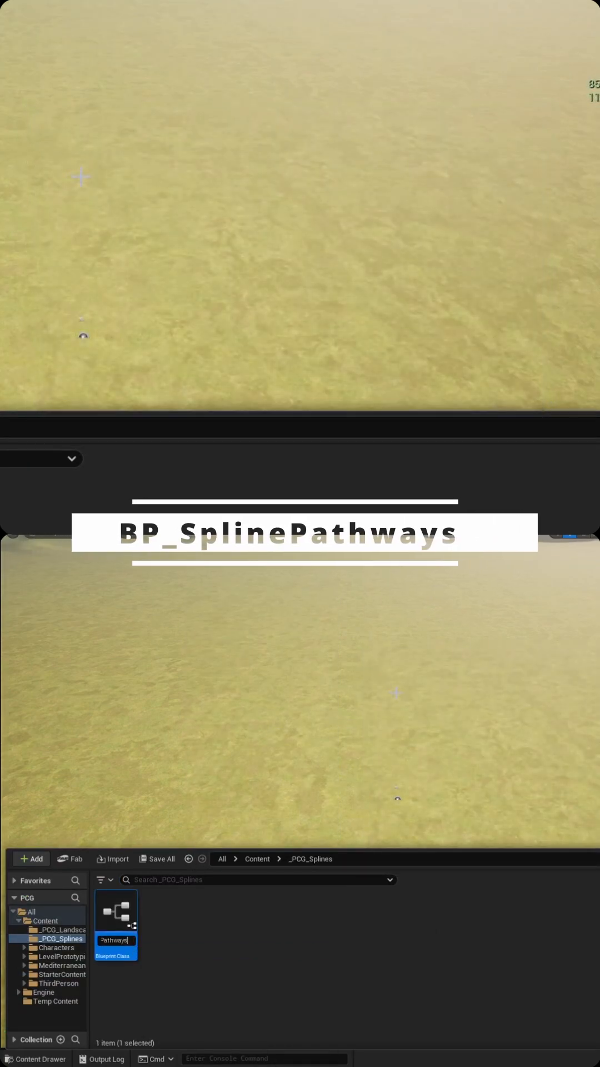
- Bring up BP_SplinePathways for editing and create the PCG_Forest graph asset beside it
double_click(115, 911)
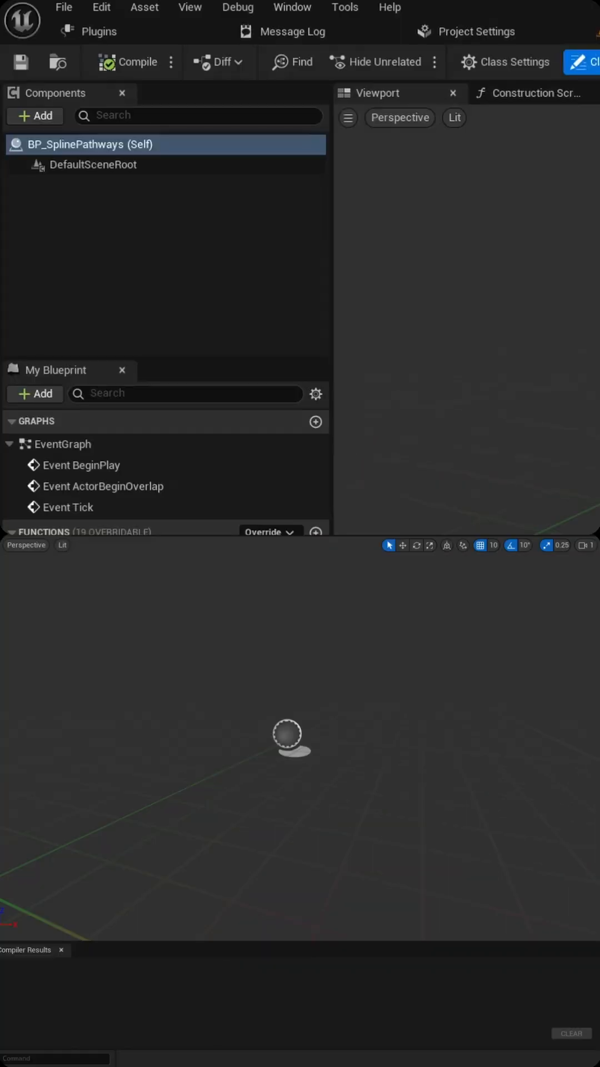
click(36, 115)
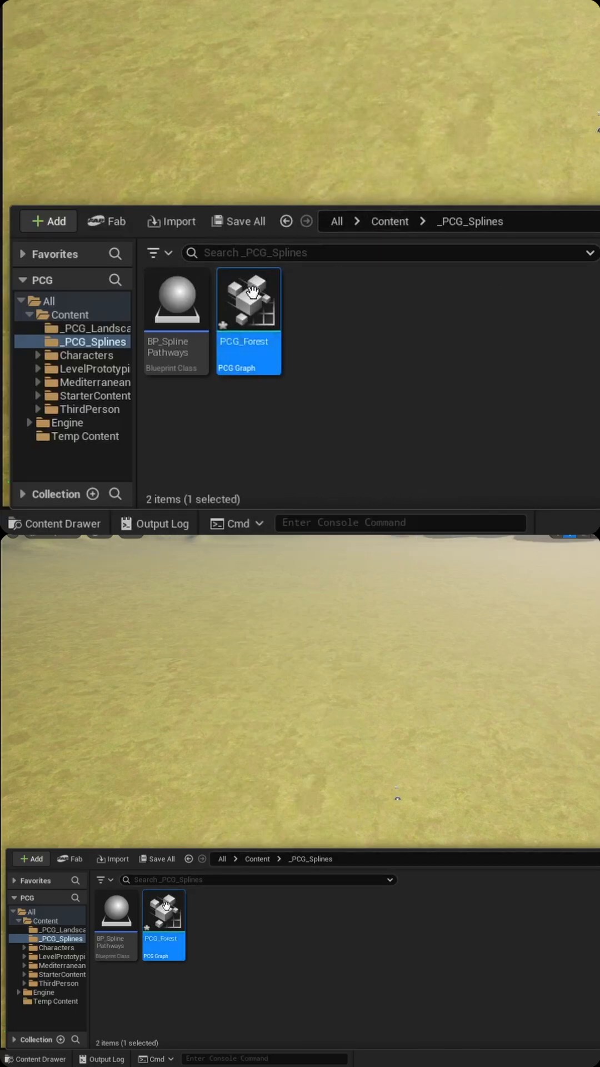
- Open PCG_Forest in the PCG graph editor with its Input and Output nodes
double_click(248, 299)
text(get land)
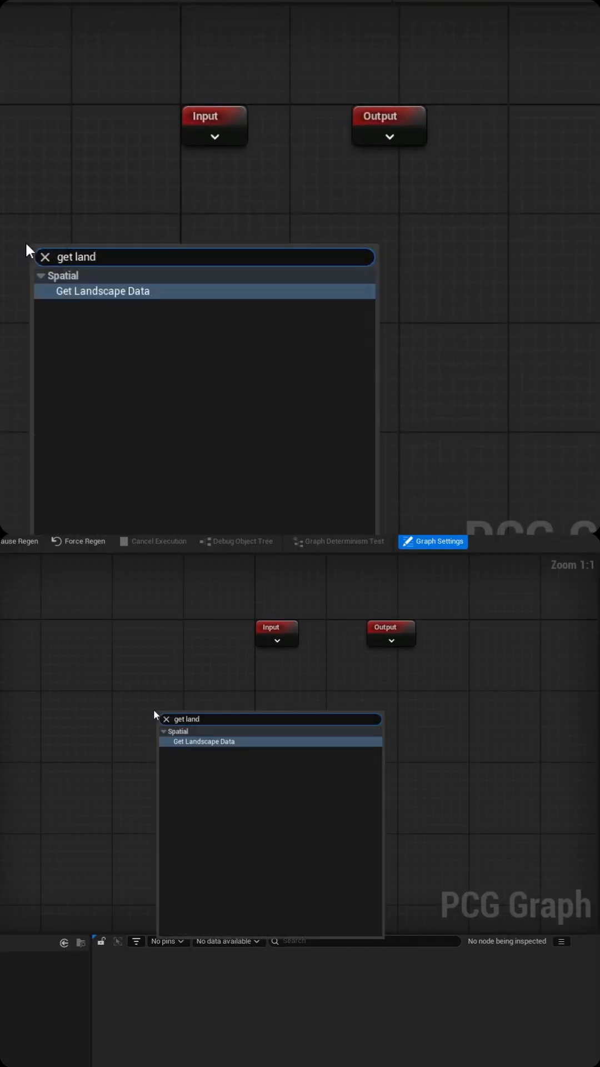
- Add Get Landscape Data and feed its output into a new Surface Sampler
click(102, 290)
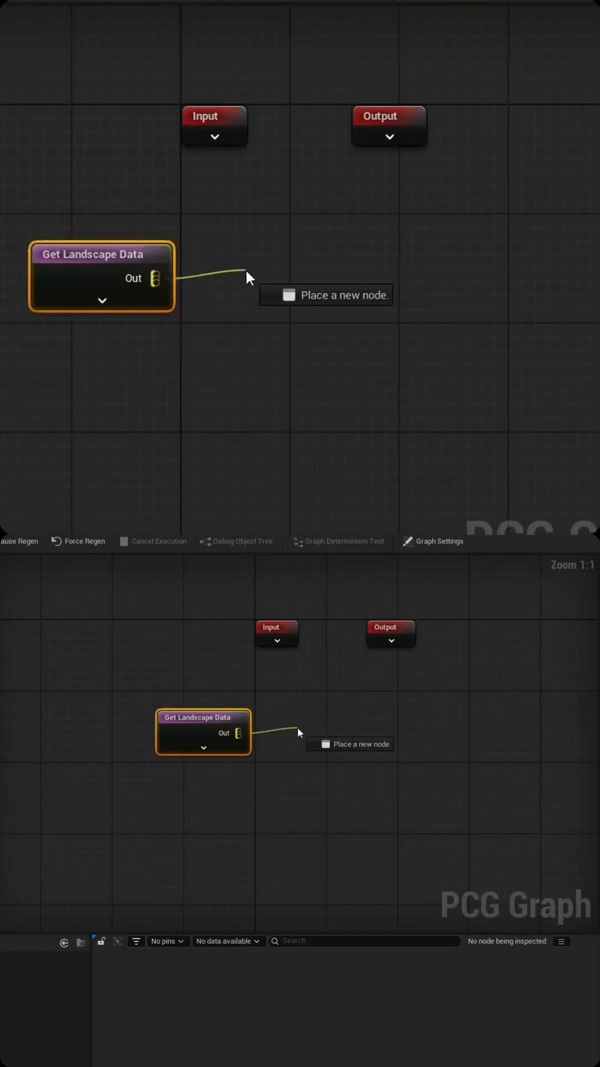
text(surfa)
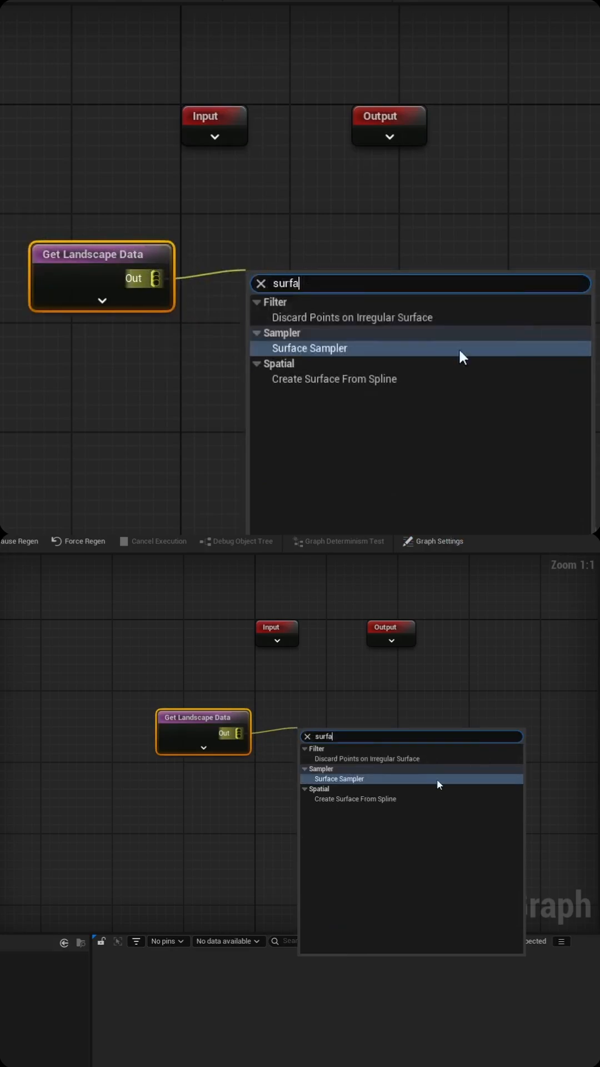
click(308, 348)
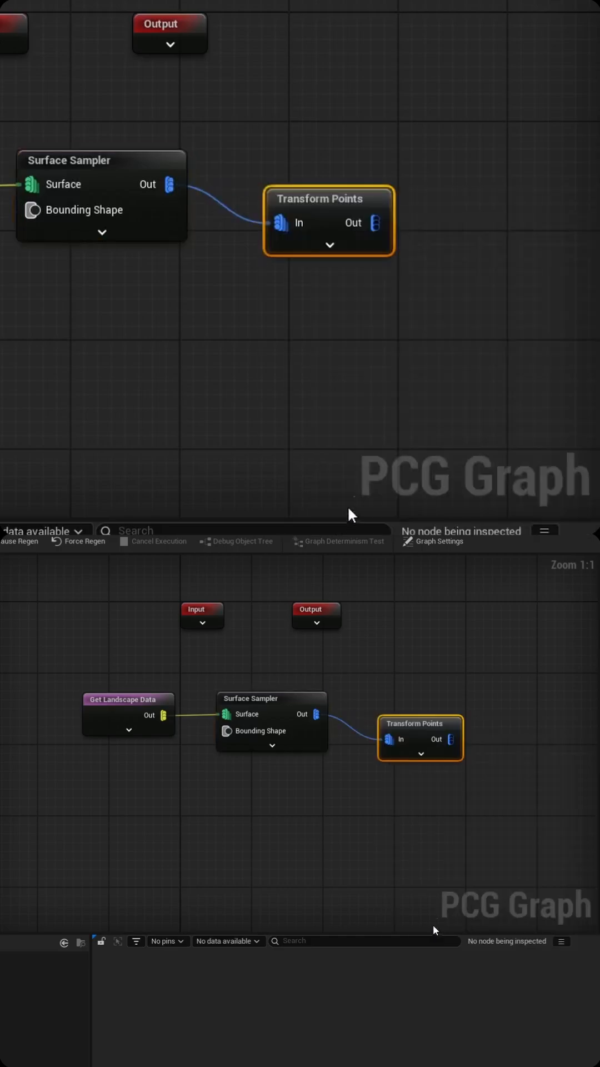
- Give Transform Points an Offset Min Z of -50 and Rotation Max Z of 359
click(517, 48)
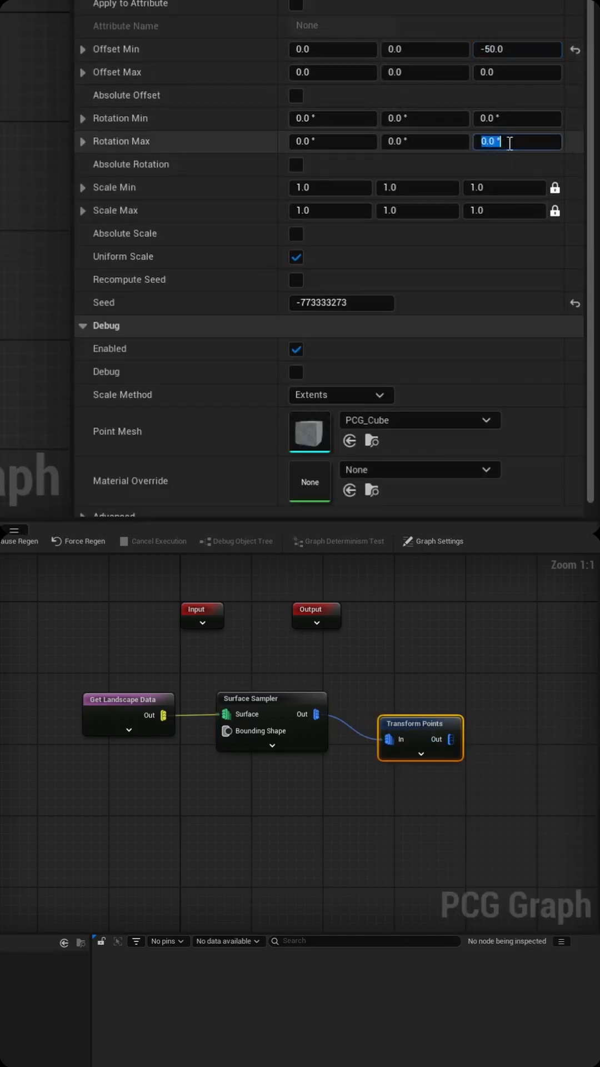
text(359.0)
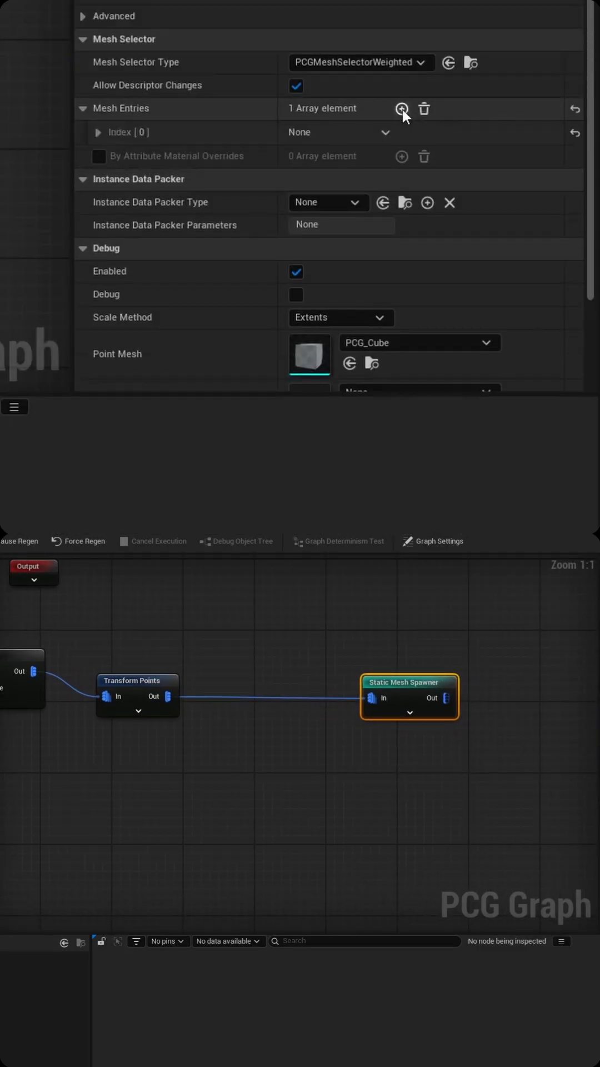
- Add a tree mesh entry to the Static Mesh Spawner so PCG_Forest spawns trees
click(98, 132)
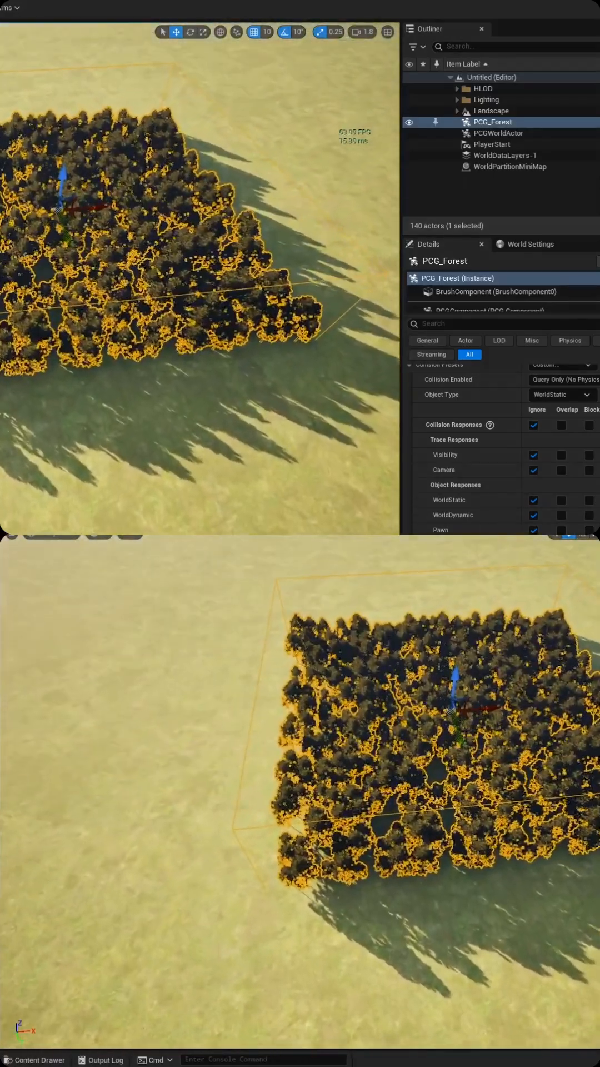
- Return to the PCG_Forest graph below the landscape sampling chain
click(34, 1059)
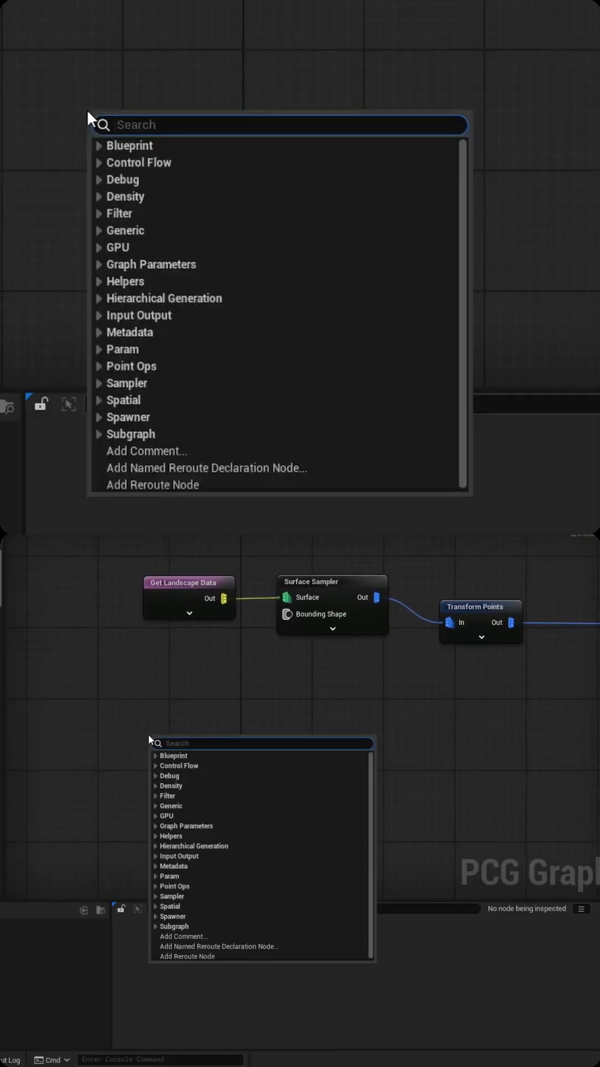
- Add Get Spline Data reading All World Actors by class BP_SplinePathways
click(144, 120)
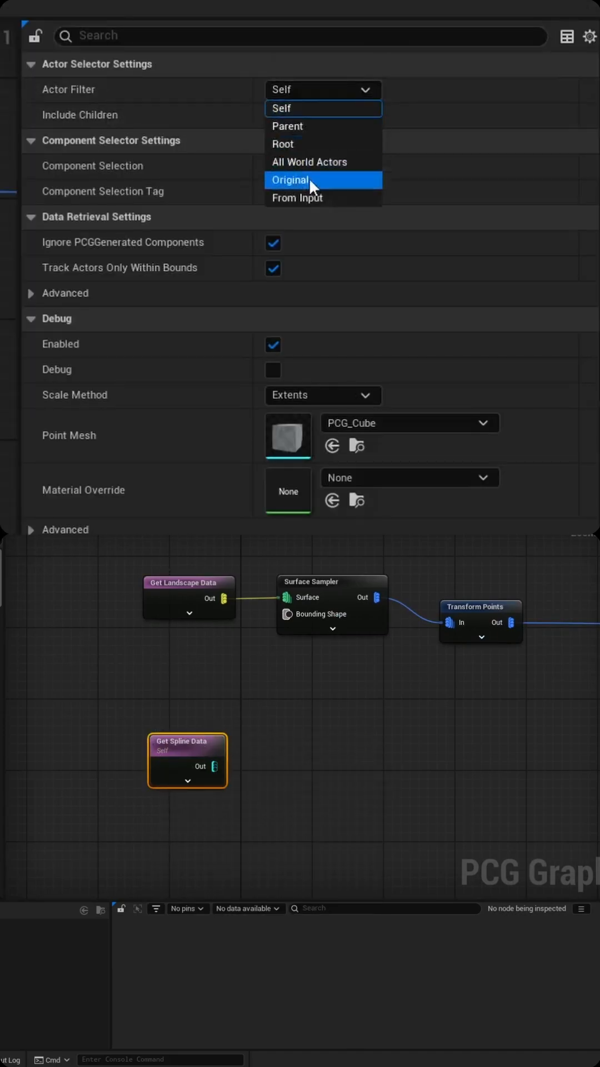
click(309, 161)
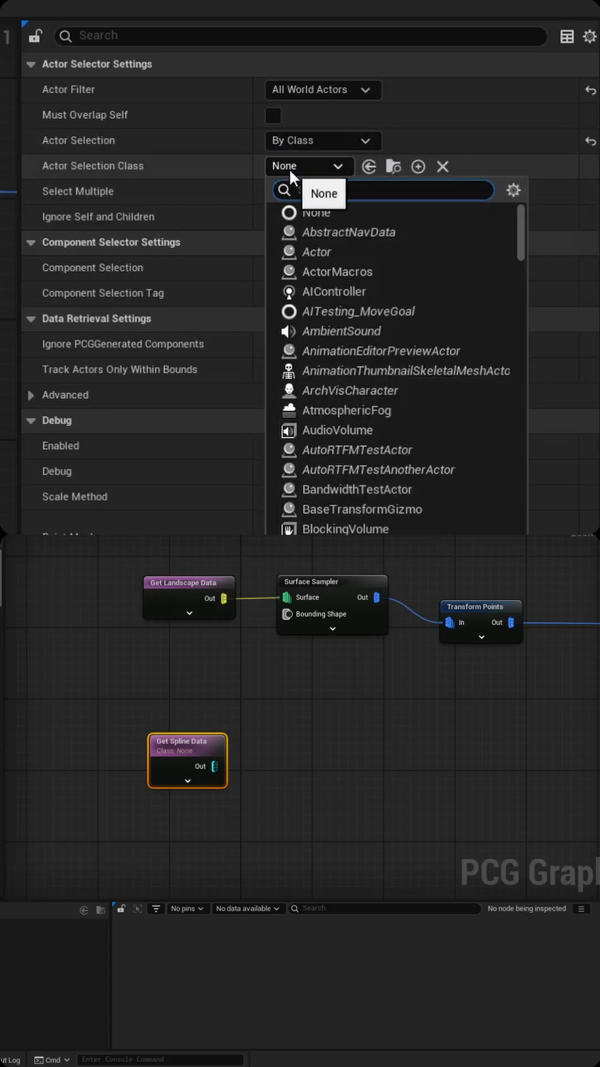
text(BP)
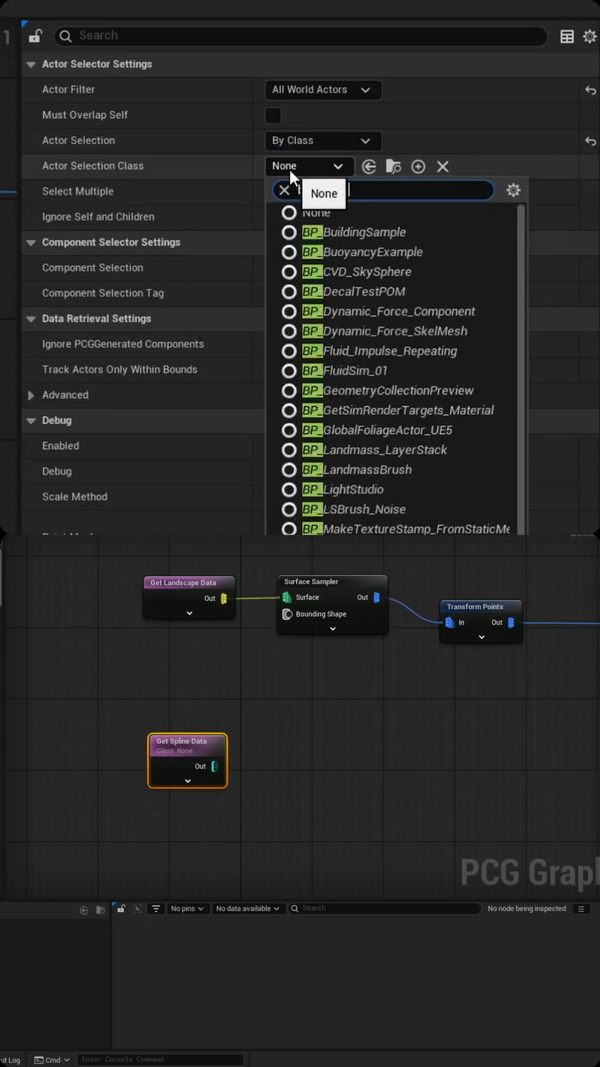
text(bp_spline)
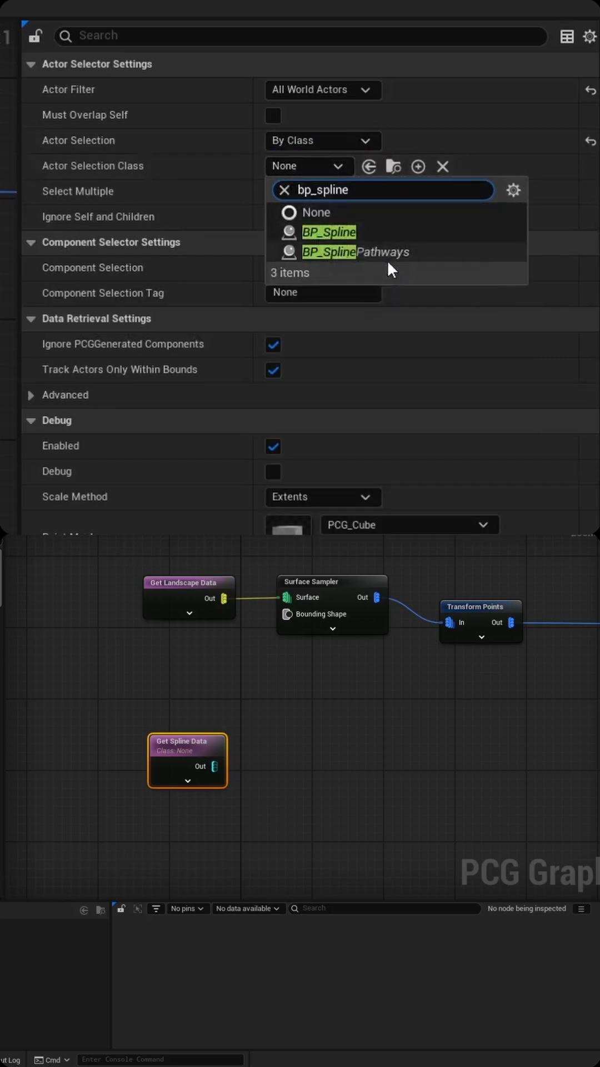
click(330, 252)
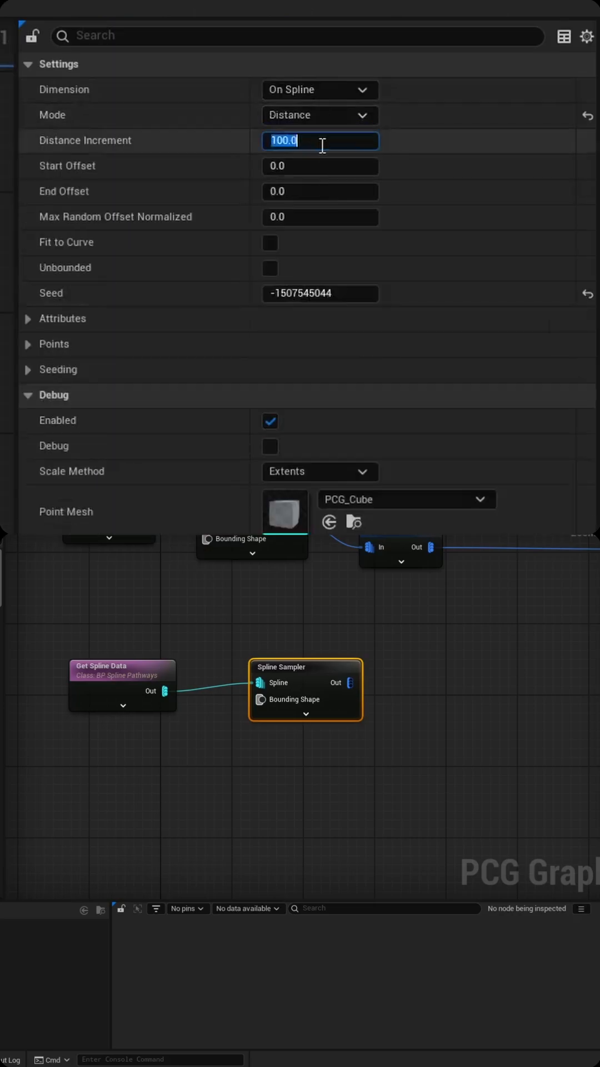
- Sample the spline every 50 units and widen points with an Extents Modifier of 1, 200, 200
text(50)
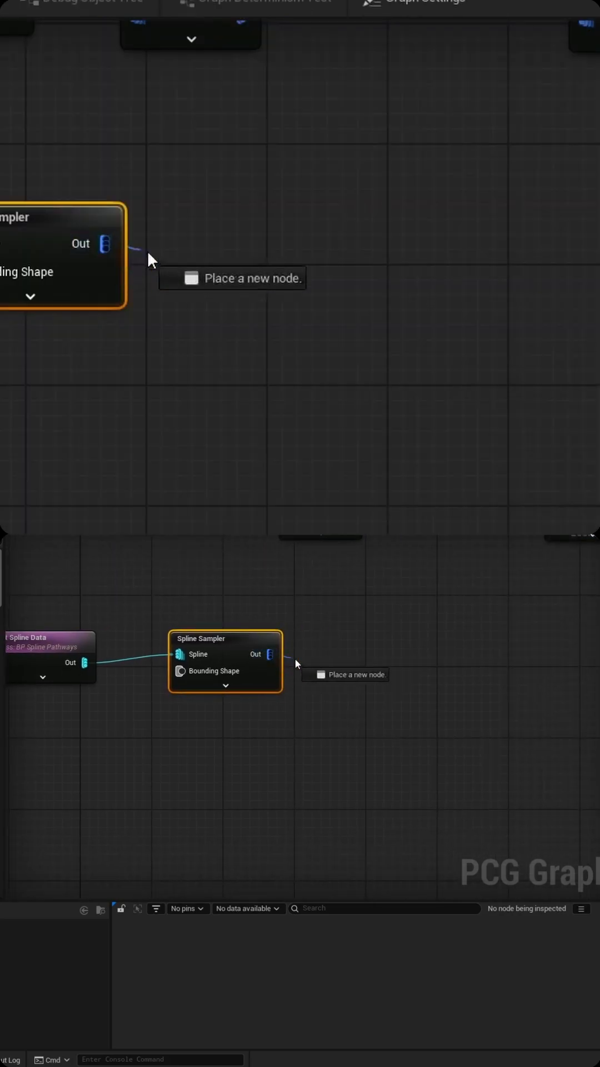
text(ext)
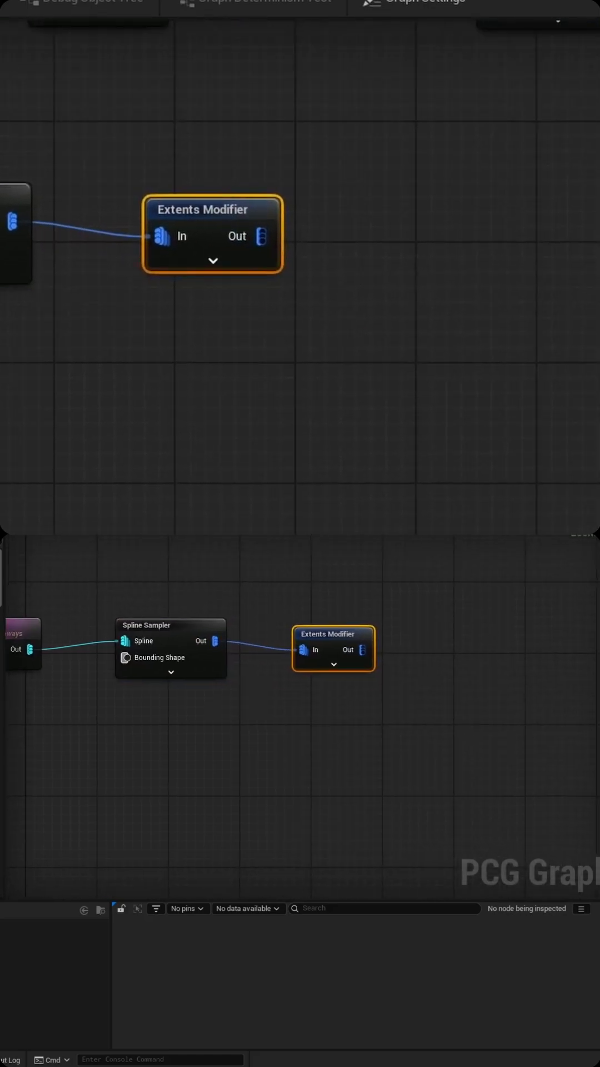
text(200)
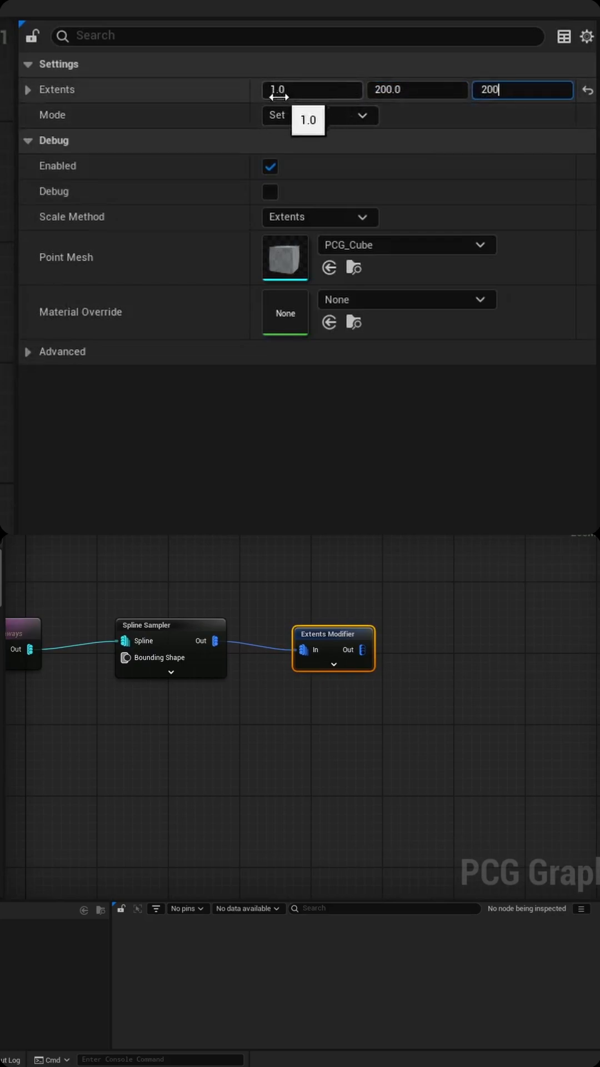
click(319, 114)
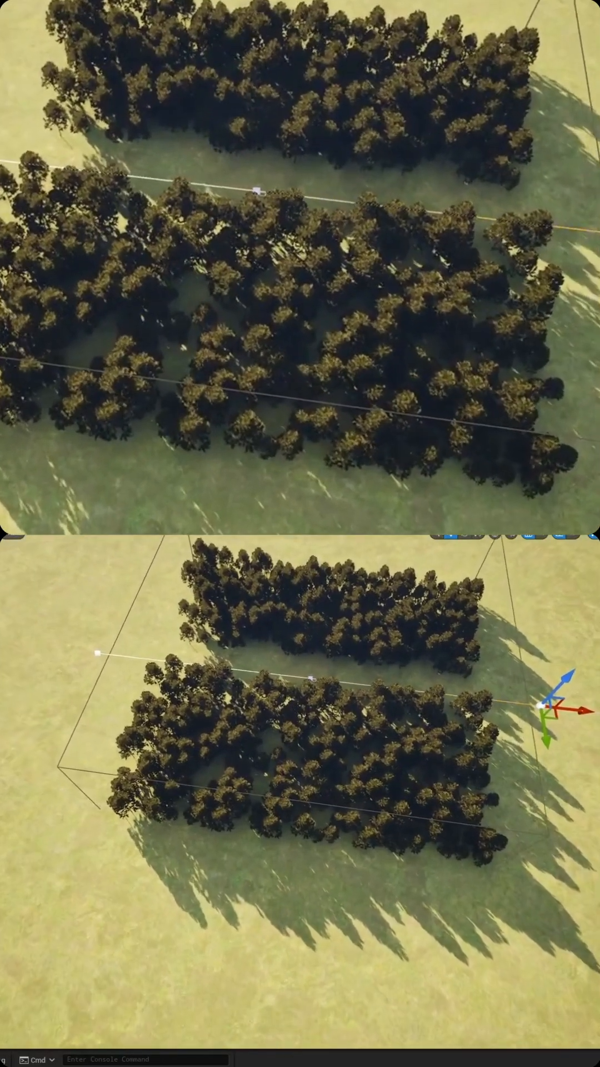
- Add two new spline points so the tree-free path winds through the forest
right_click(259, 186)
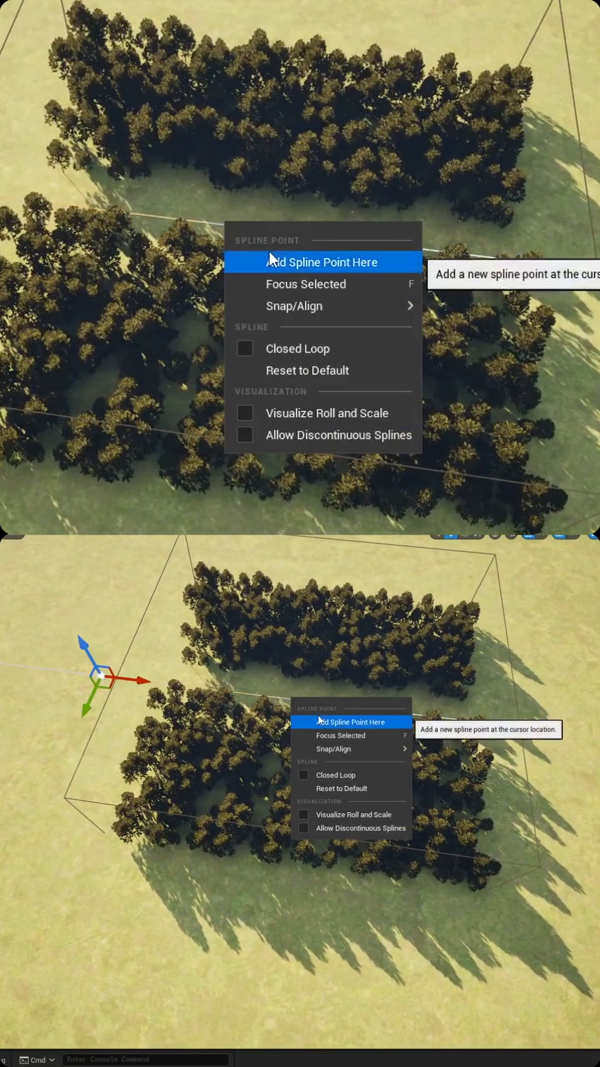
click(323, 263)
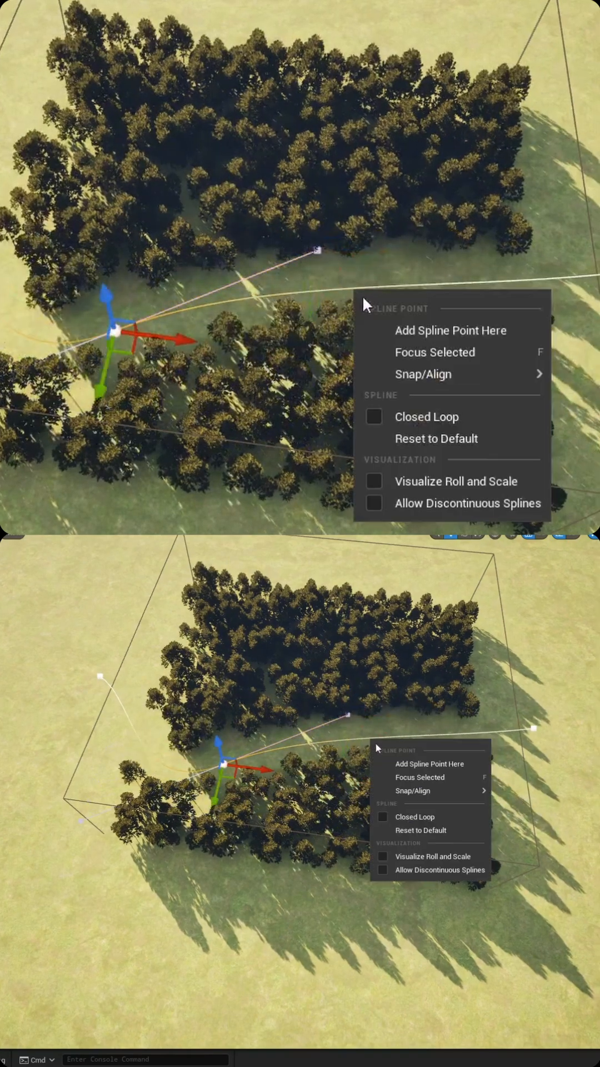
click(435, 352)
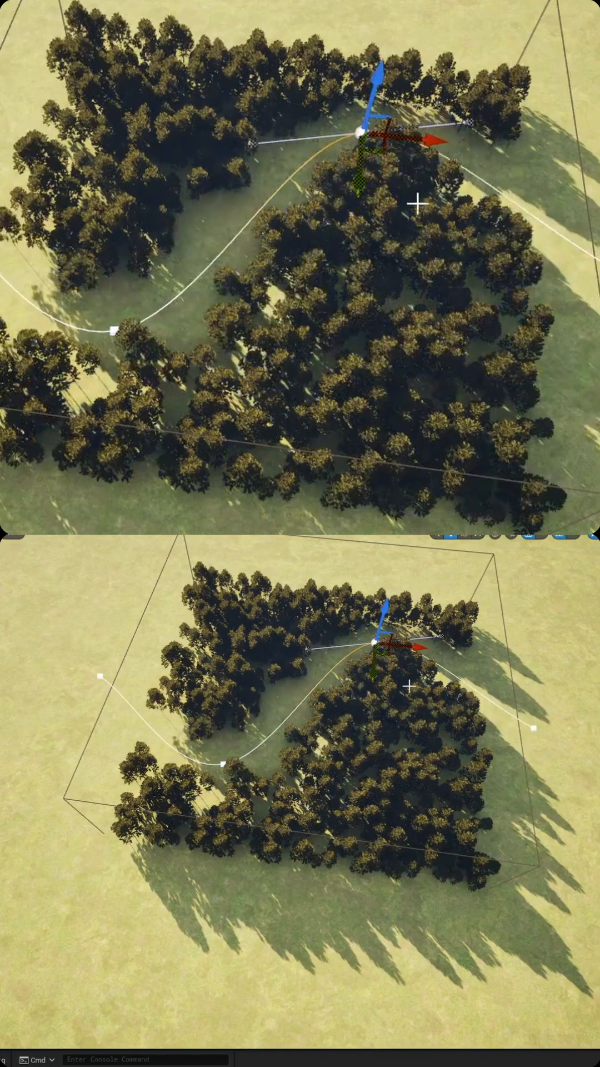